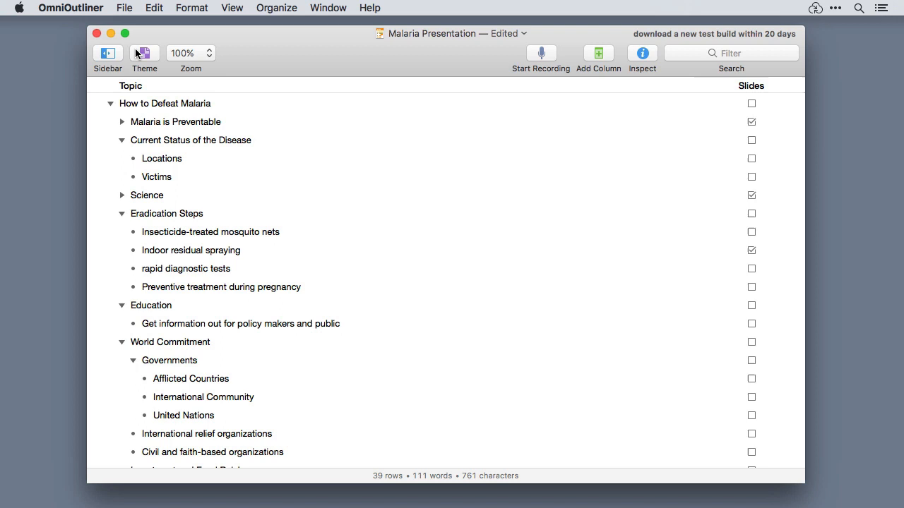
- Select the Level 2 Rows style in the sidebar's Styles list and inspect its formatting settings
{"action": "left_click", "coordinate": [108, 54]}
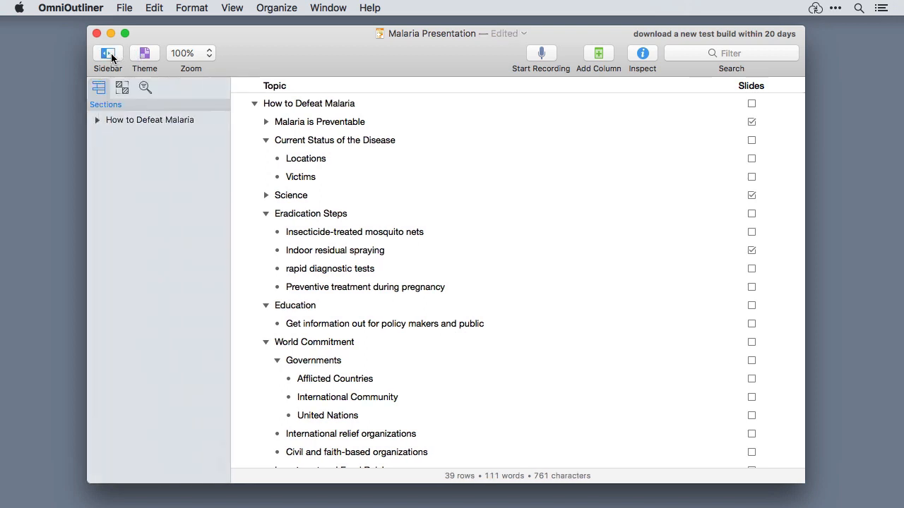
{"action": "left_click", "coordinate": [122, 88]}
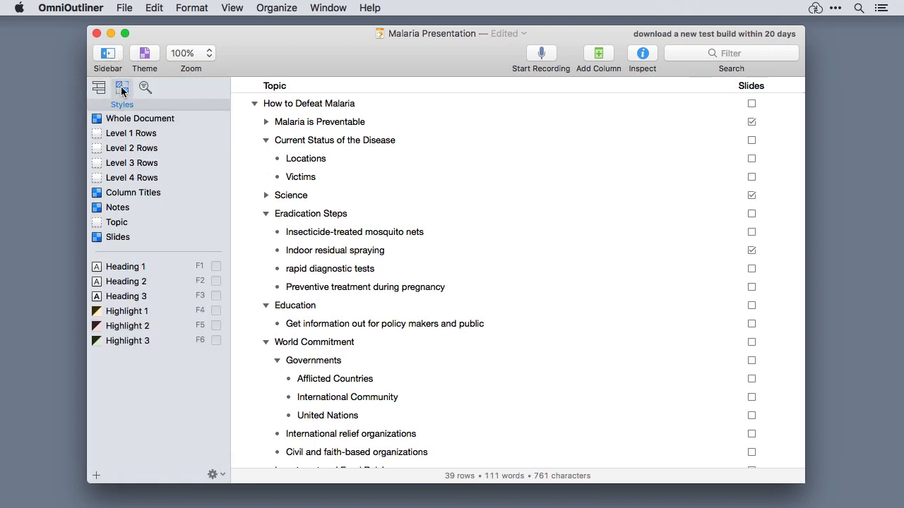
{"action": "left_click", "coordinate": [131, 149]}
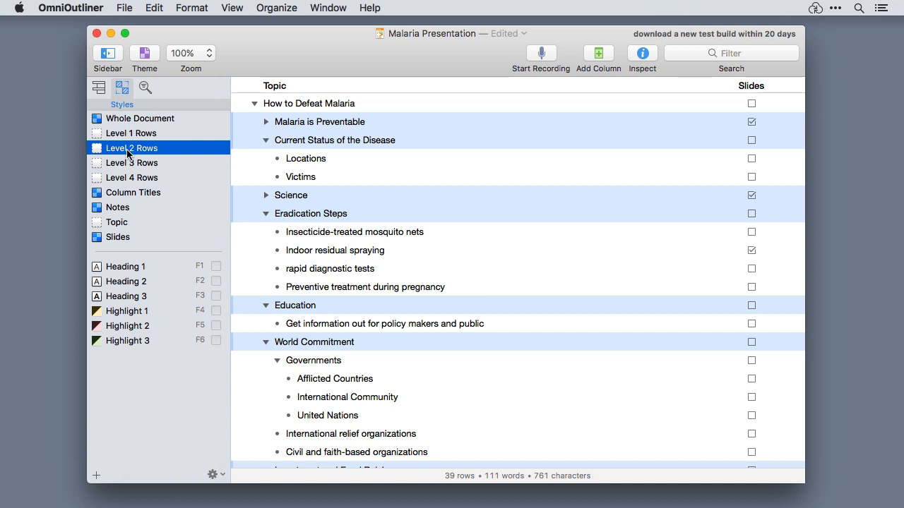
{"action": "left_click", "coordinate": [642, 52]}
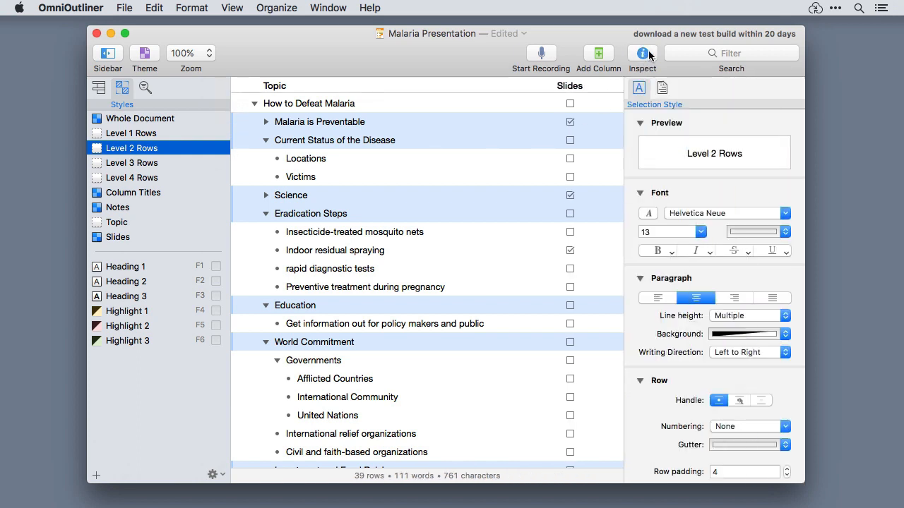
{"action": "left_click", "coordinate": [652, 252]}
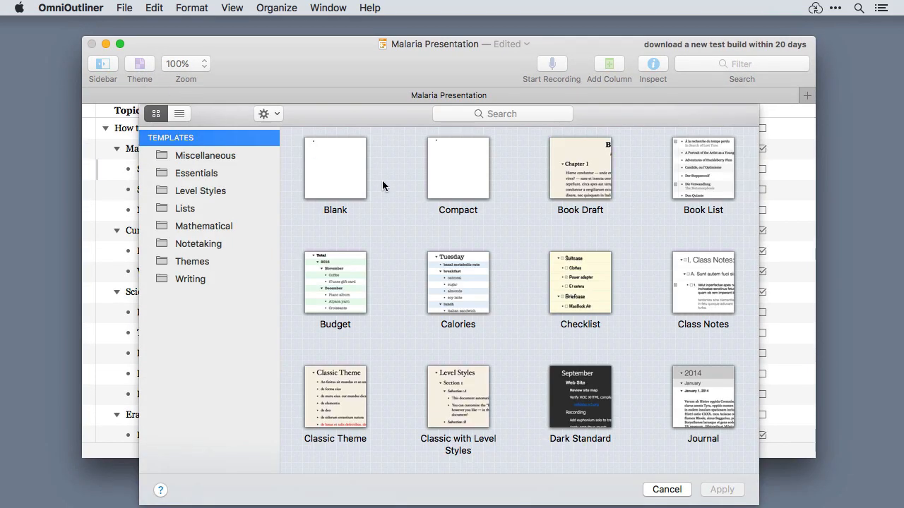
- Apply a theme, then reapply the light cream-and-gold Solarized Light theme to the outline
{"action": "left_click", "coordinate": [667, 490]}
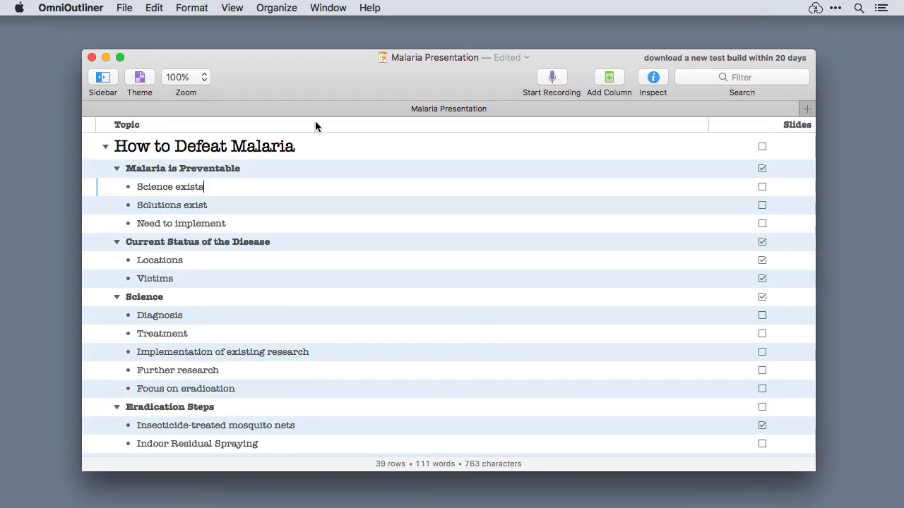
{"action": "left_click", "coordinate": [192, 8]}
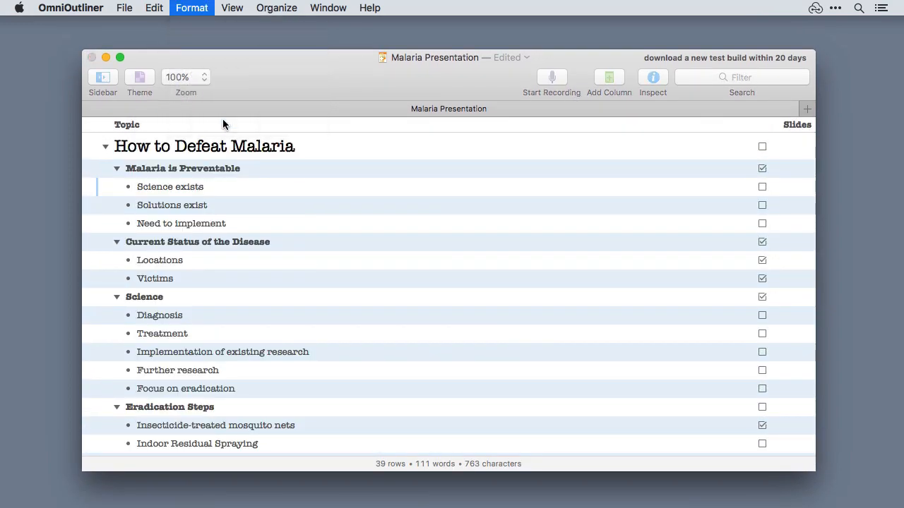
{"action": "left_click", "coordinate": [138, 77]}
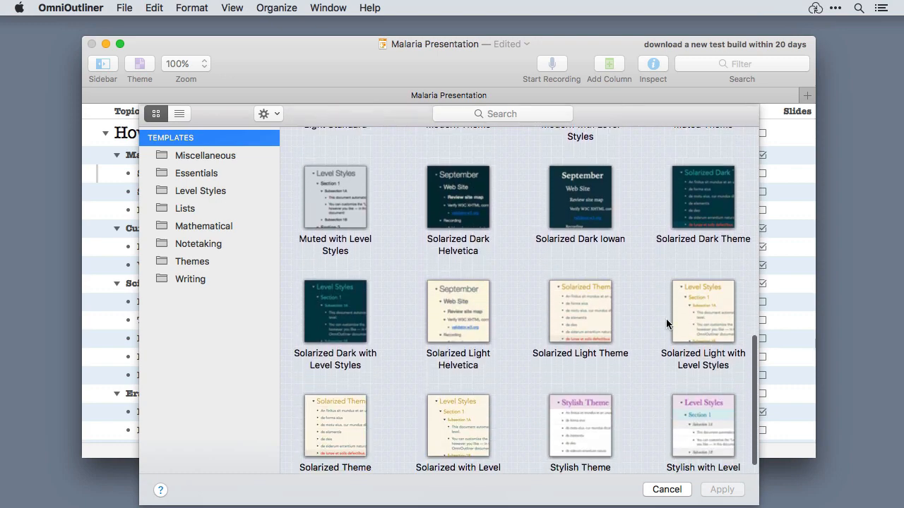
{"action": "left_click", "coordinate": [667, 489]}
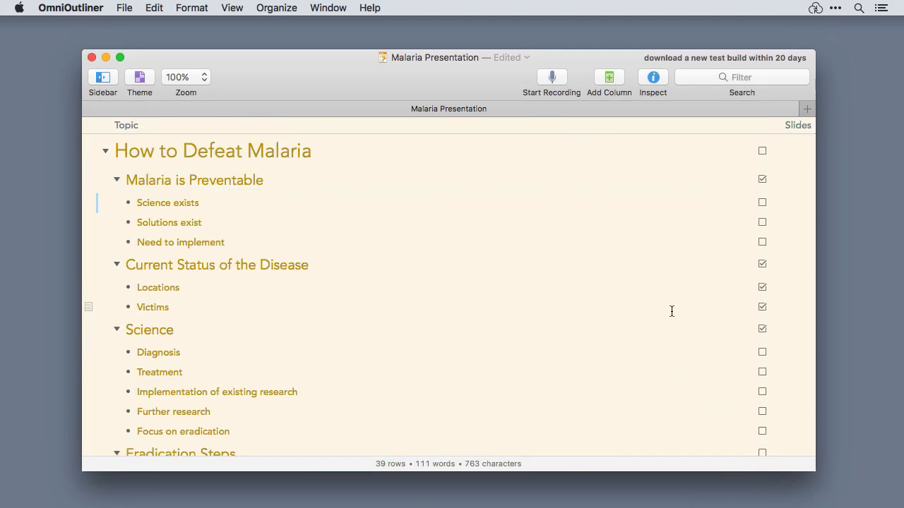
{"action": "scroll", "scroll_direction": "down", "scroll_amount": 3}
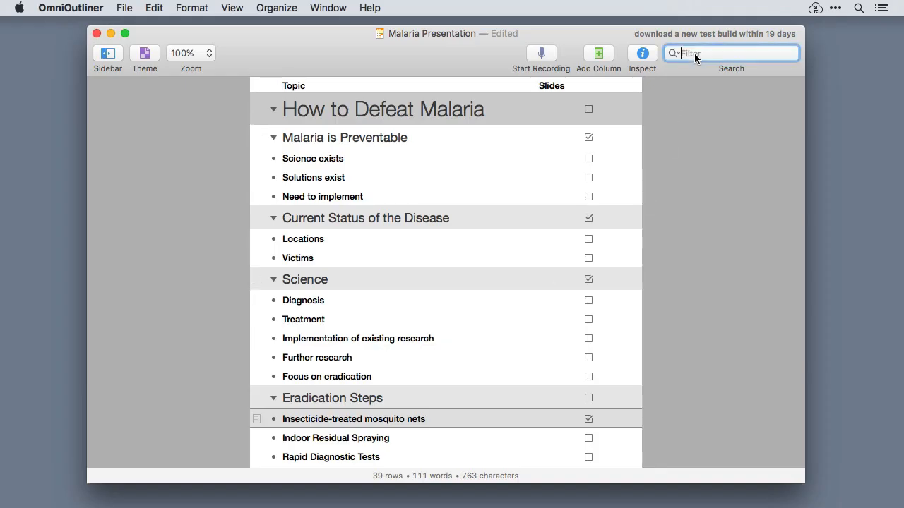
- Filter the outline on 'net', apply the saved net filter, then return to the Sections list
{"action": "type", "text": "net"}
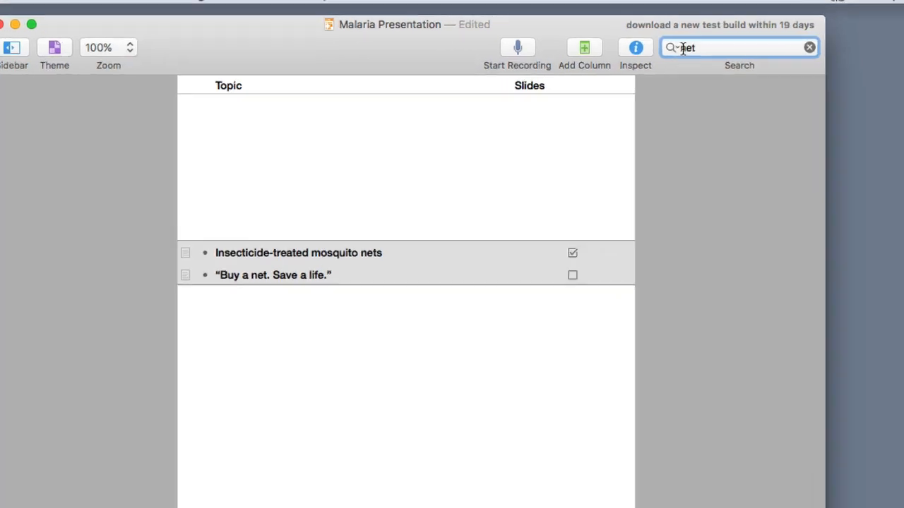
{"action": "left_click", "coordinate": [672, 48]}
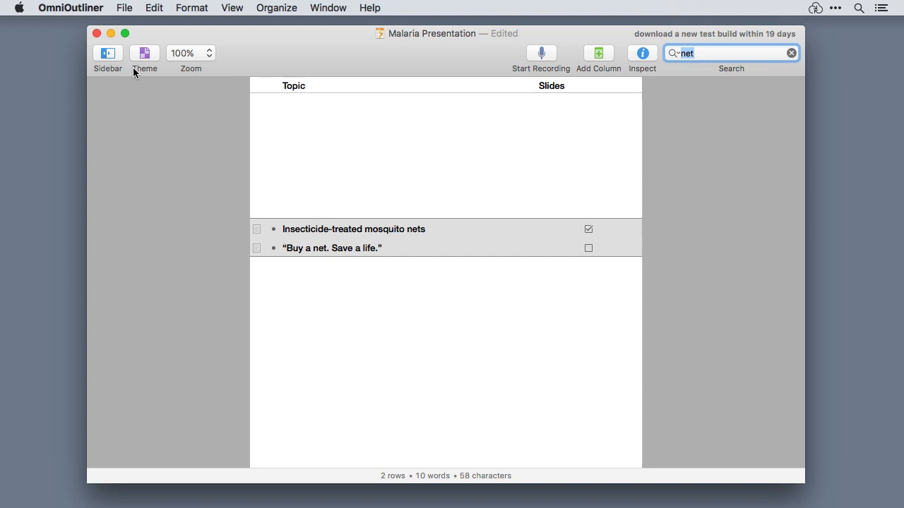
{"action": "left_click", "coordinate": [107, 53]}
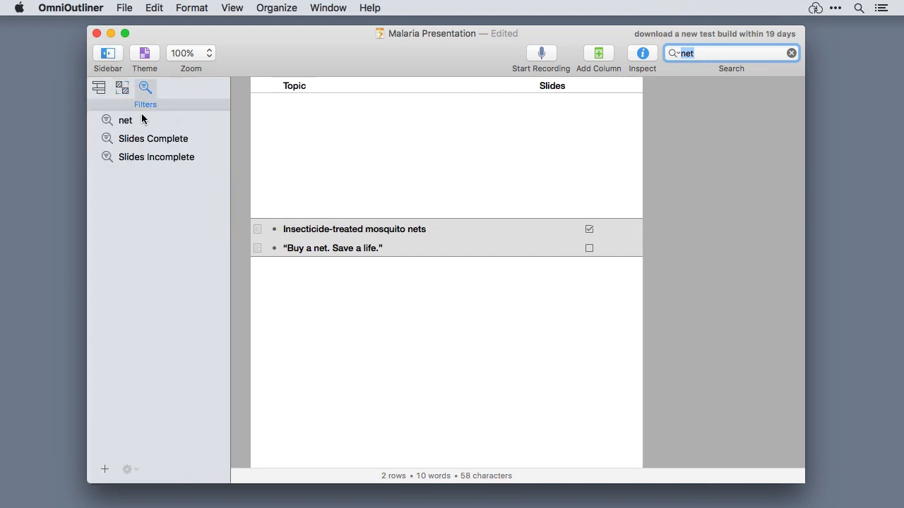
{"action": "left_click", "coordinate": [126, 120]}
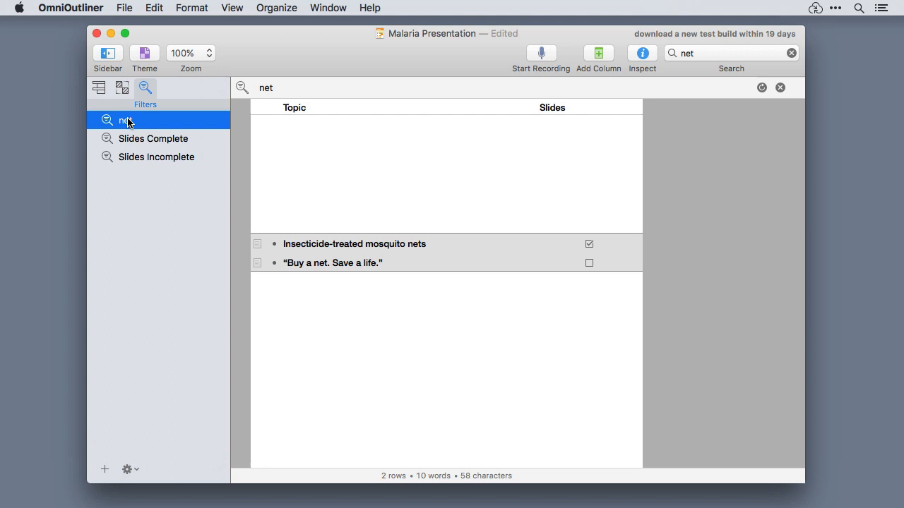
{"action": "left_click", "coordinate": [99, 88]}
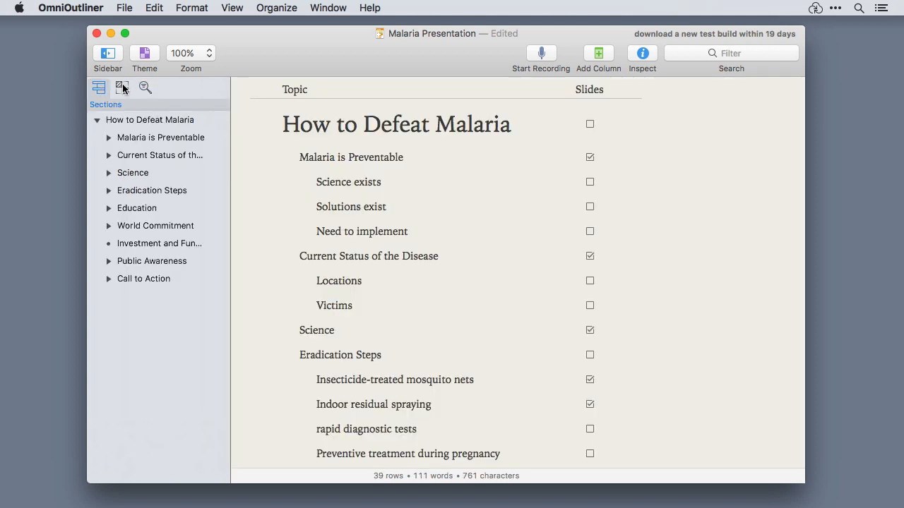
- Save a Slides Complete filter matching rows whose Slides box is checked
{"action": "left_click", "coordinate": [145, 88]}
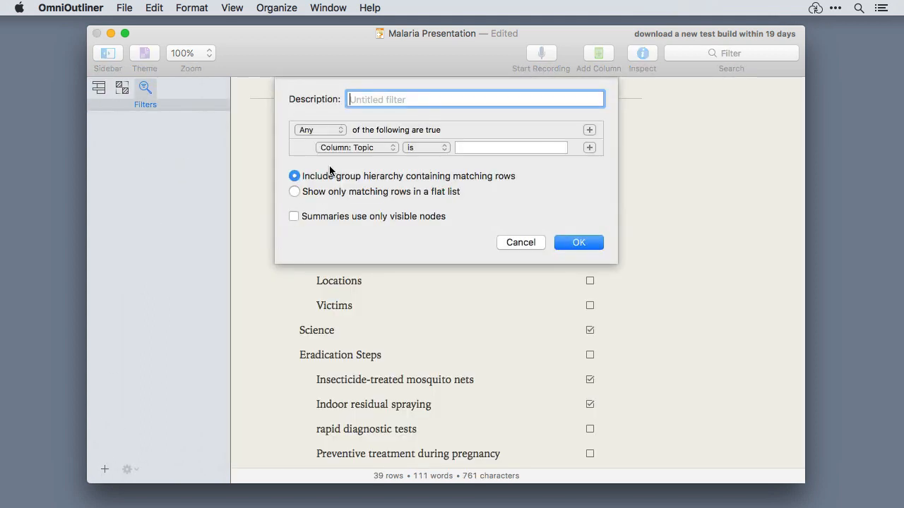
{"action": "type", "text": "Slides Complete"}
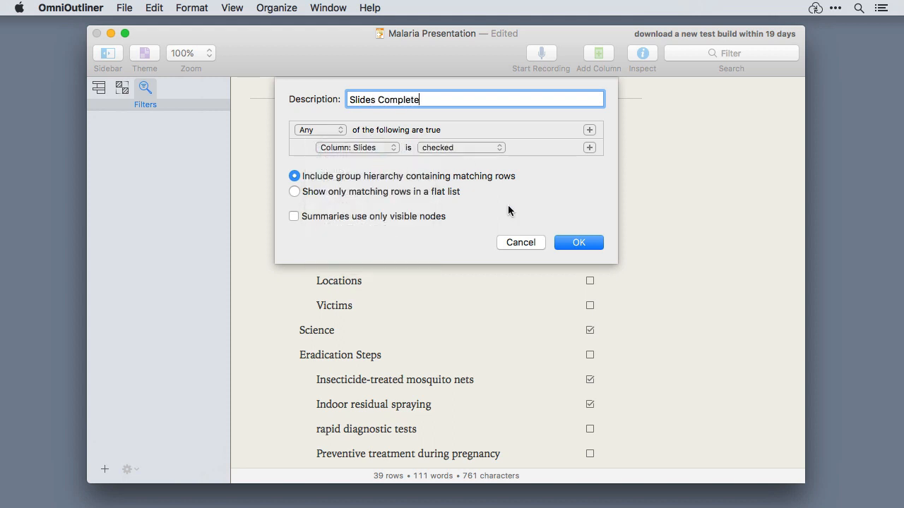
{"action": "left_click", "coordinate": [580, 243]}
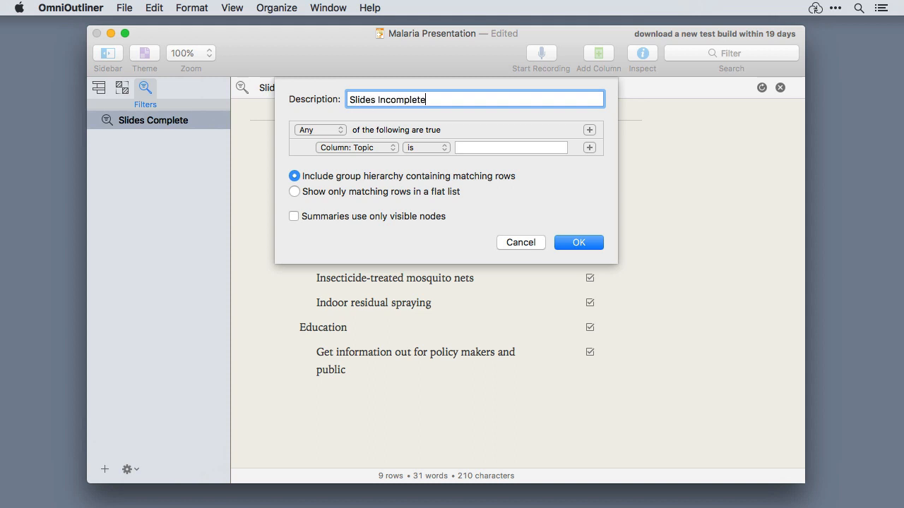
- Save a Slides Incomplete filter for unchecked Slides rows, then show every row again
{"action": "left_click", "coordinate": [427, 148]}
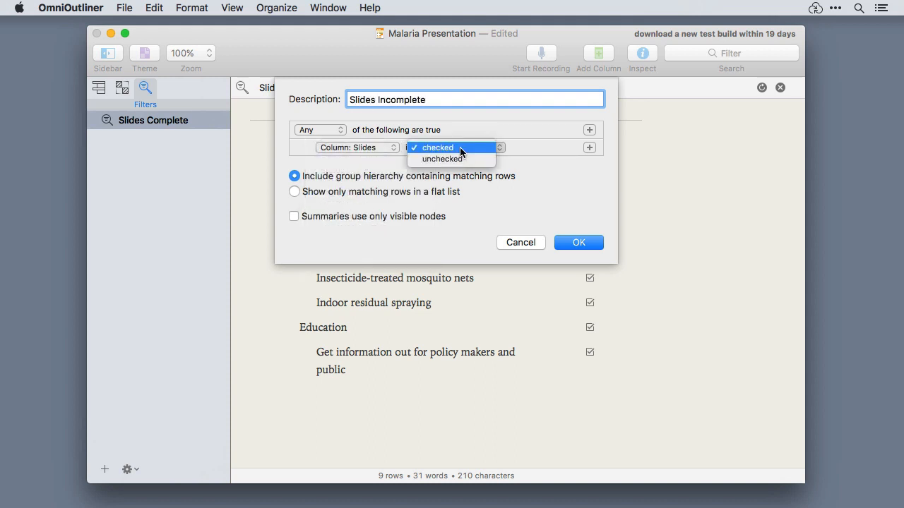
{"action": "left_click", "coordinate": [579, 243]}
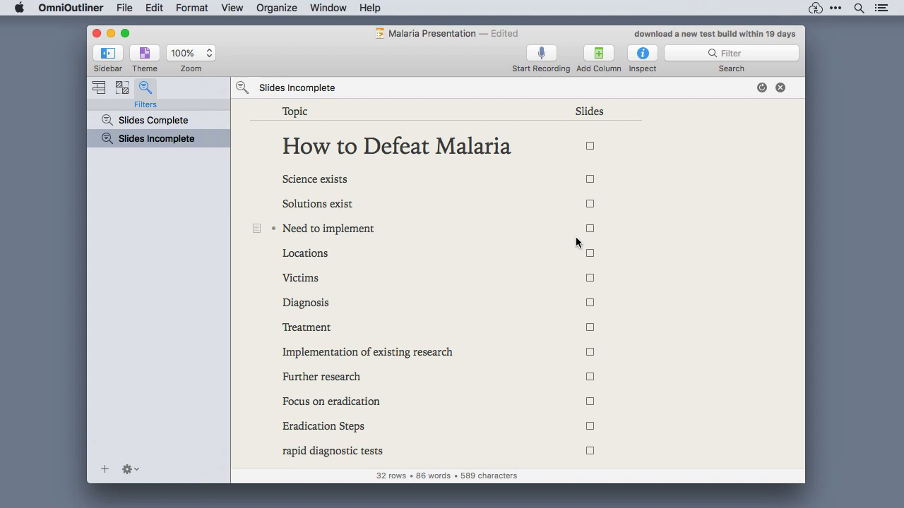
{"action": "left_click", "coordinate": [157, 139]}
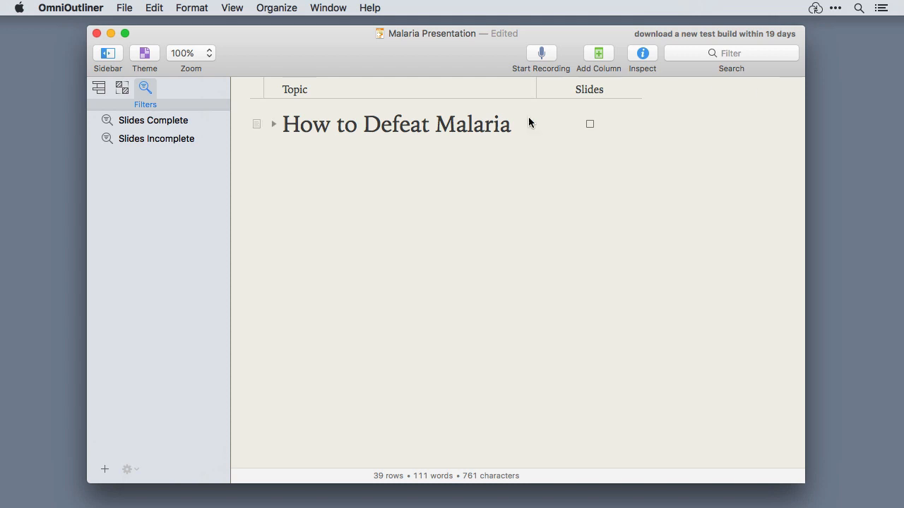
{"action": "left_click", "coordinate": [273, 124]}
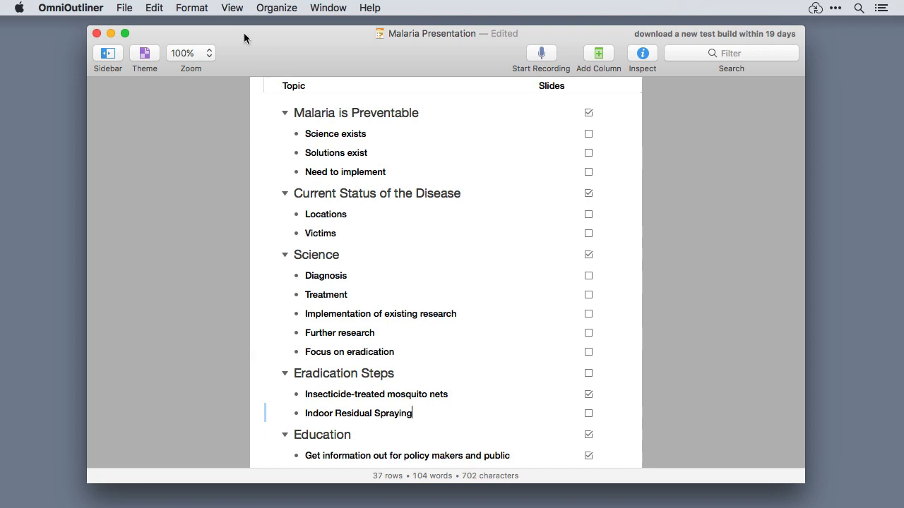
- Add Rapid Diagnostic Tests and Preventative Treatment rows after Indoor Residual Spraying
{"action": "left_click", "coordinate": [232, 9]}
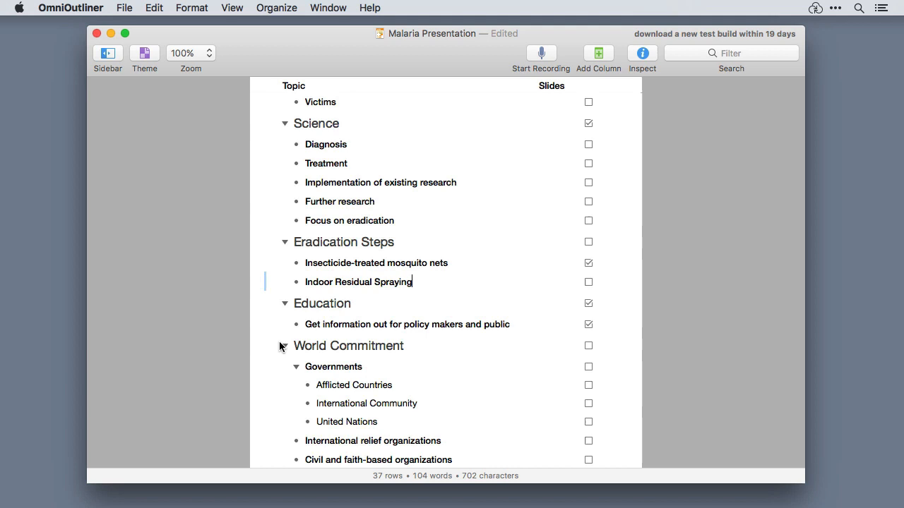
{"action": "key", "text": "return"}
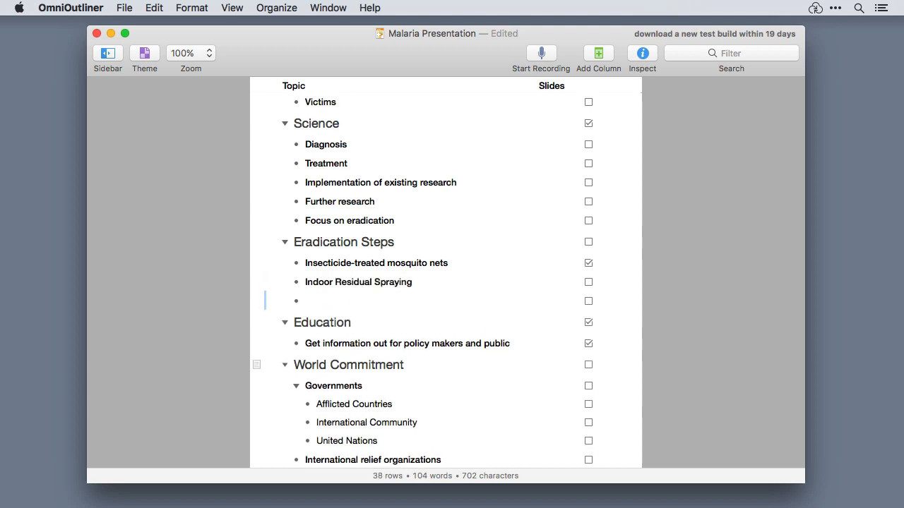
{"action": "type", "text": "Rapid Diagnostic Tests"}
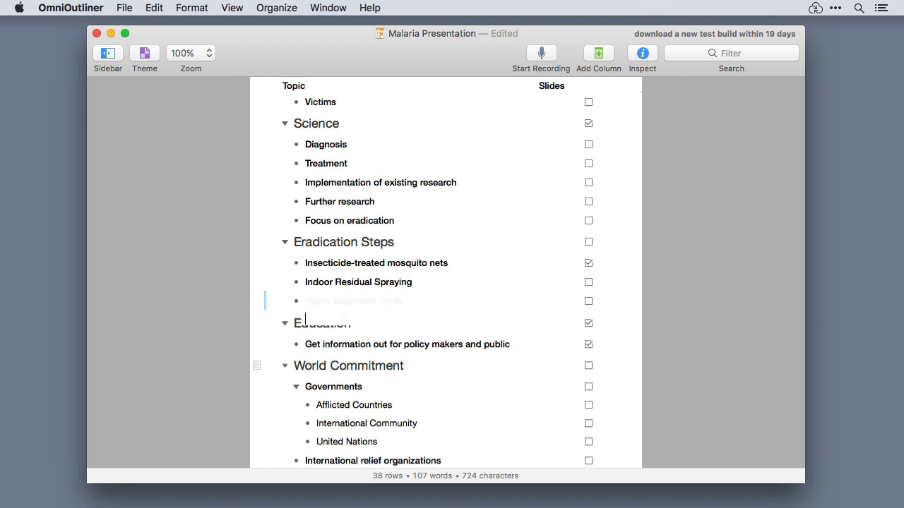
{"action": "type", "text": "Preve"}
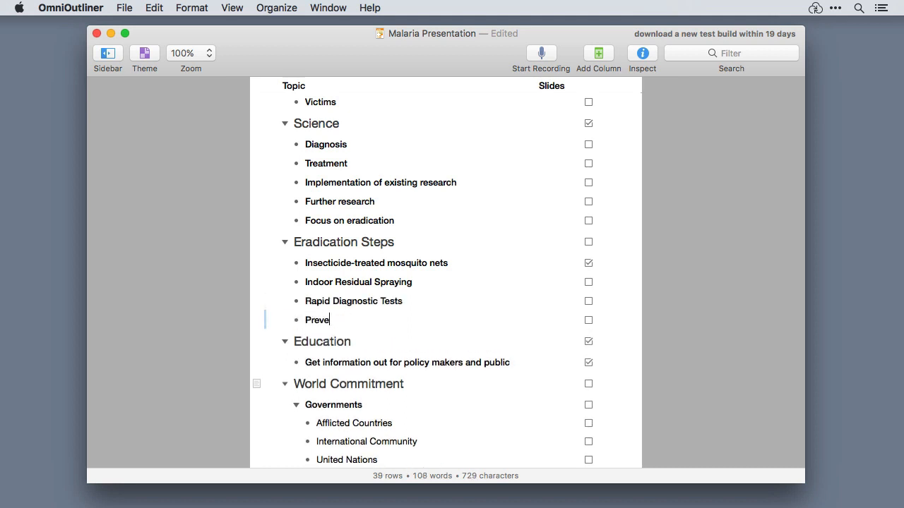
{"action": "type", "text": "ntative Trea"}
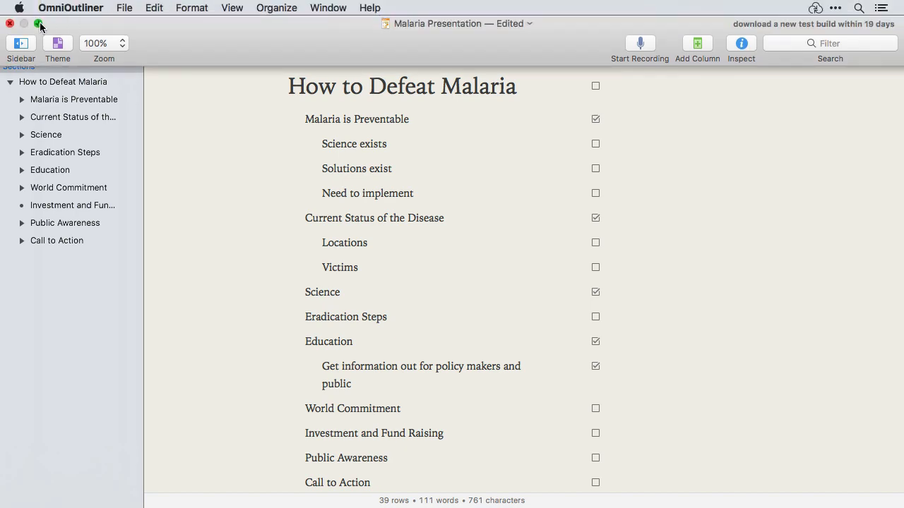
- Review the General pane of OmniOutliner's Preferences and close it
{"action": "left_click", "coordinate": [76, 8]}
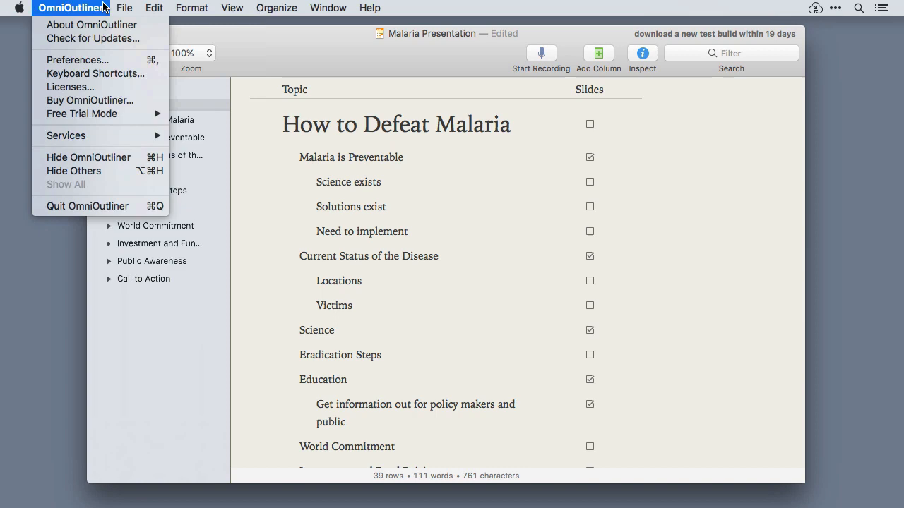
{"action": "left_click", "coordinate": [77, 60]}
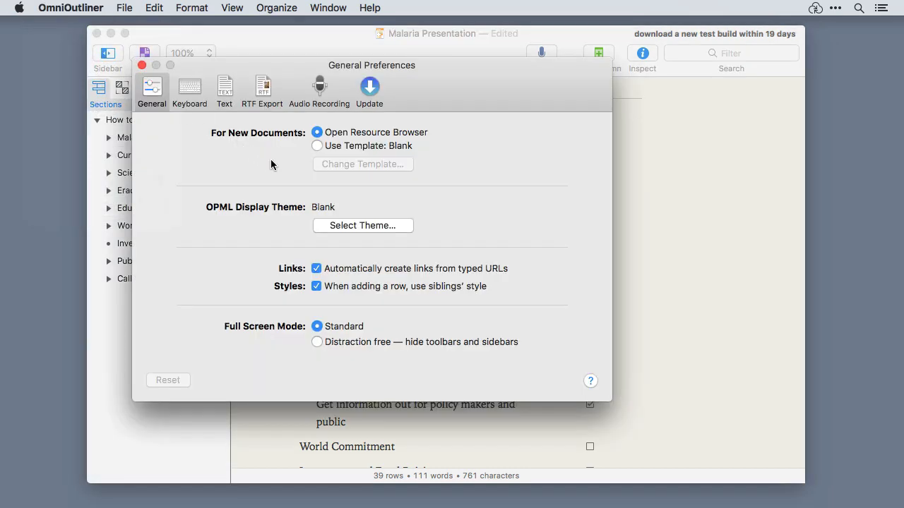
{"action": "left_click", "coordinate": [316, 342]}
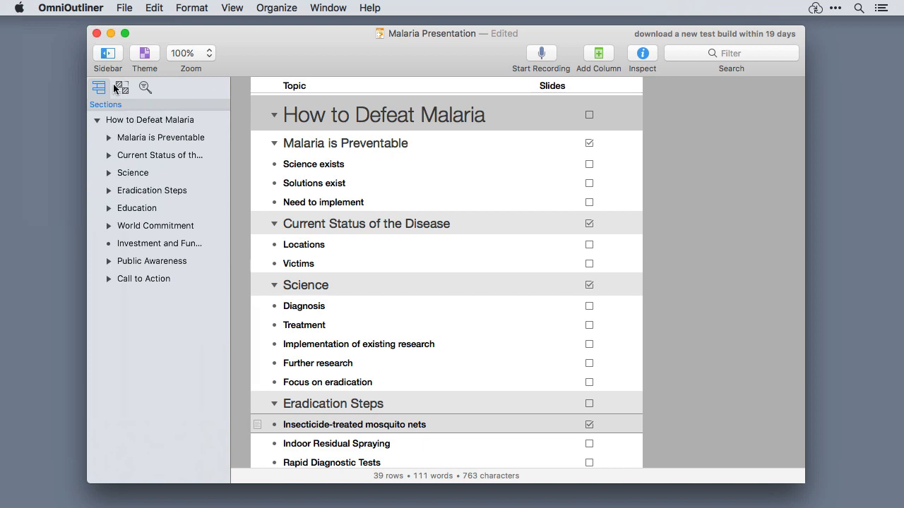
- Assign About OmniOutliner a new shortcut under Menus, creating a custom shortcut set
{"action": "left_click", "coordinate": [71, 8]}
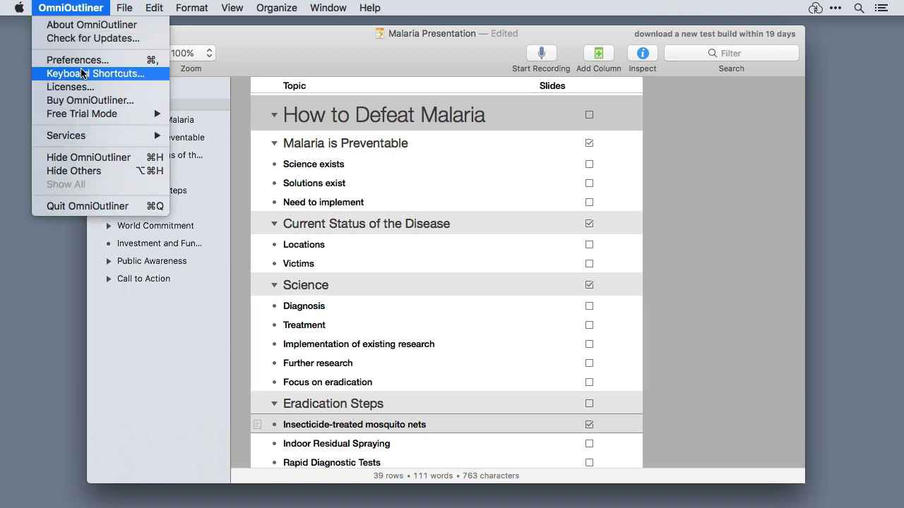
{"action": "left_click", "coordinate": [91, 73]}
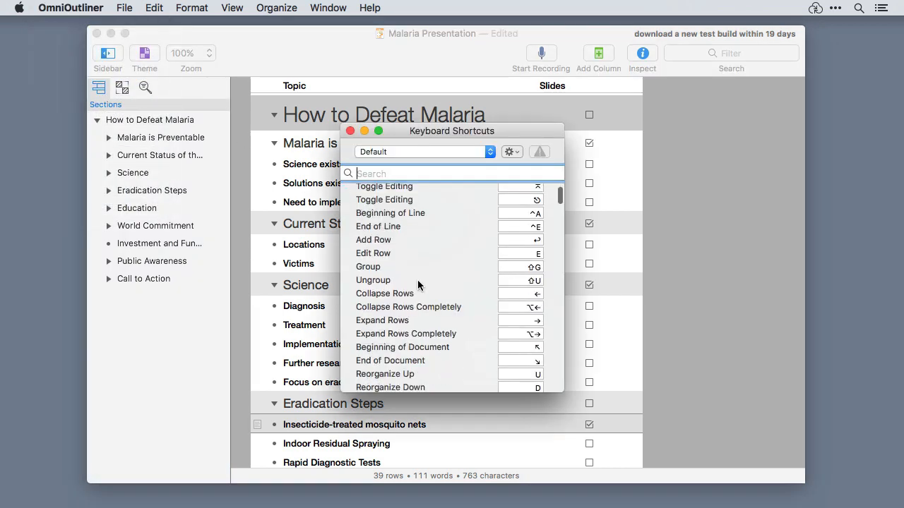
{"action": "scroll", "scroll_direction": "down", "scroll_amount": 3}
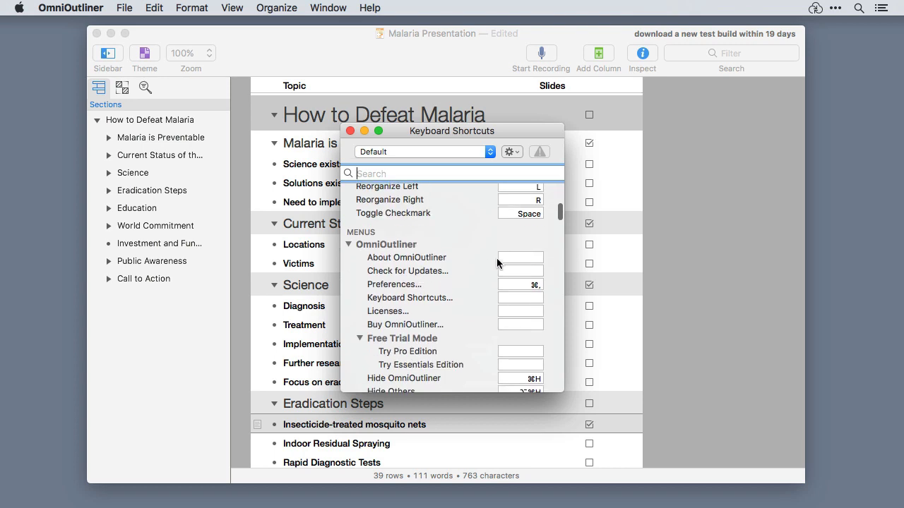
{"action": "left_click", "coordinate": [520, 257]}
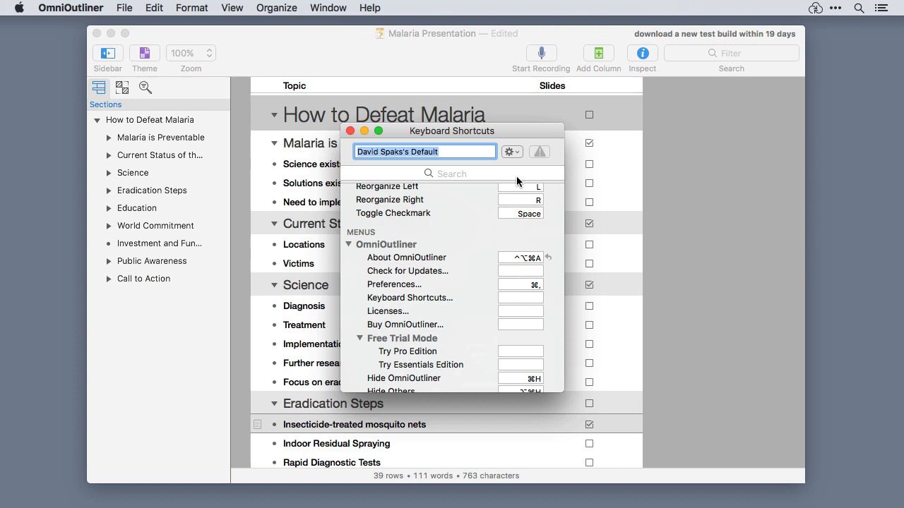
{"action": "left_click", "coordinate": [510, 151]}
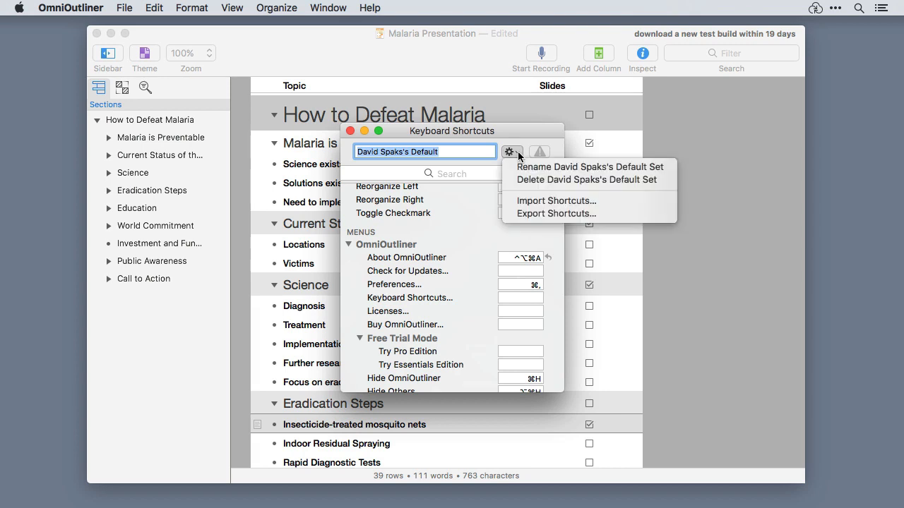
{"action": "mouse_move", "coordinate": [515, 165]}
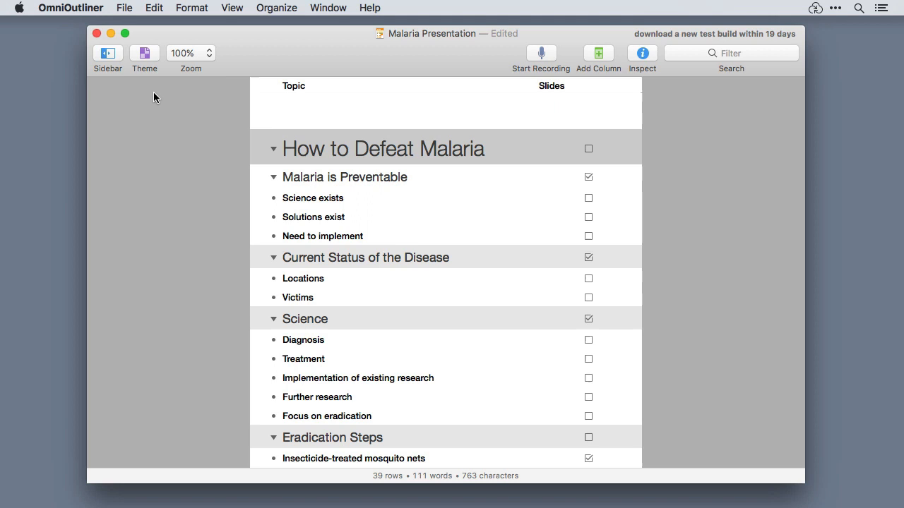
- Encrypt the document with a verified password and the hint 'Here's a hint ...'
{"action": "left_click", "coordinate": [122, 9]}
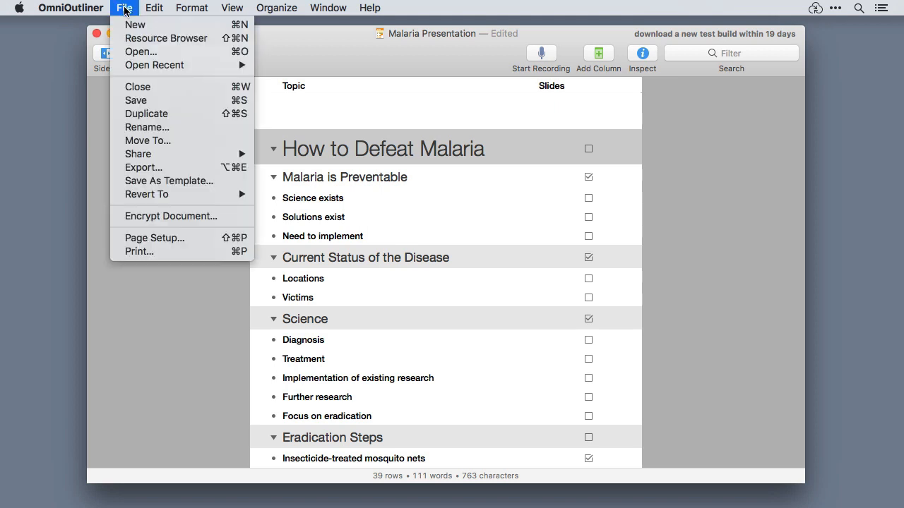
{"action": "mouse_move", "coordinate": [171, 216]}
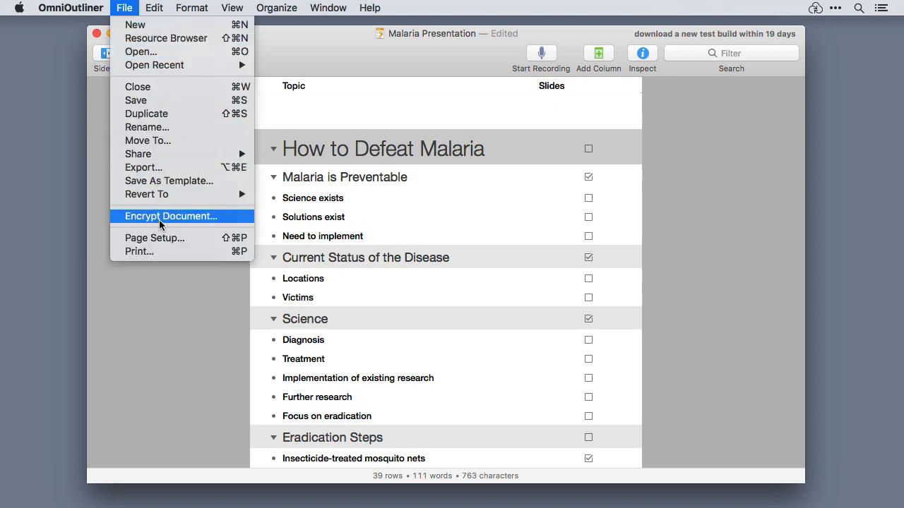
{"action": "left_click", "coordinate": [171, 216]}
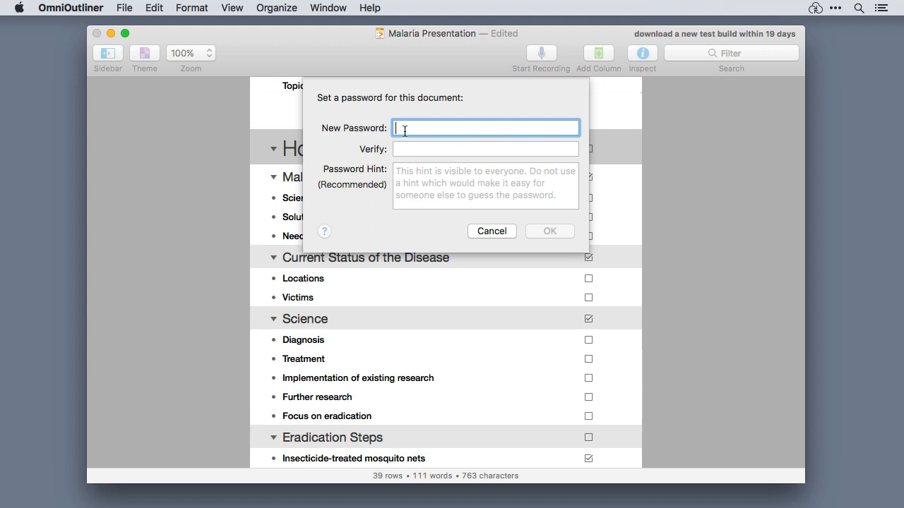
{"action": "type", "text": "••"}
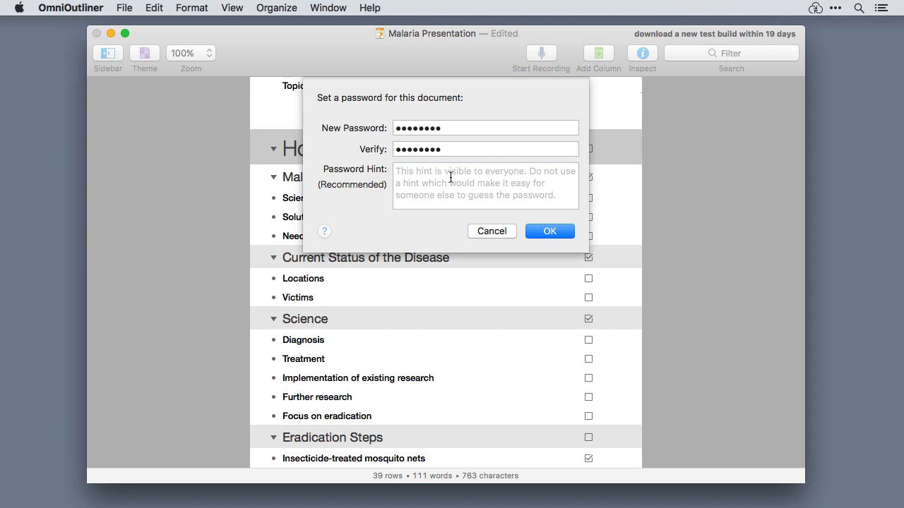
{"action": "type", "text": "Here's a"}
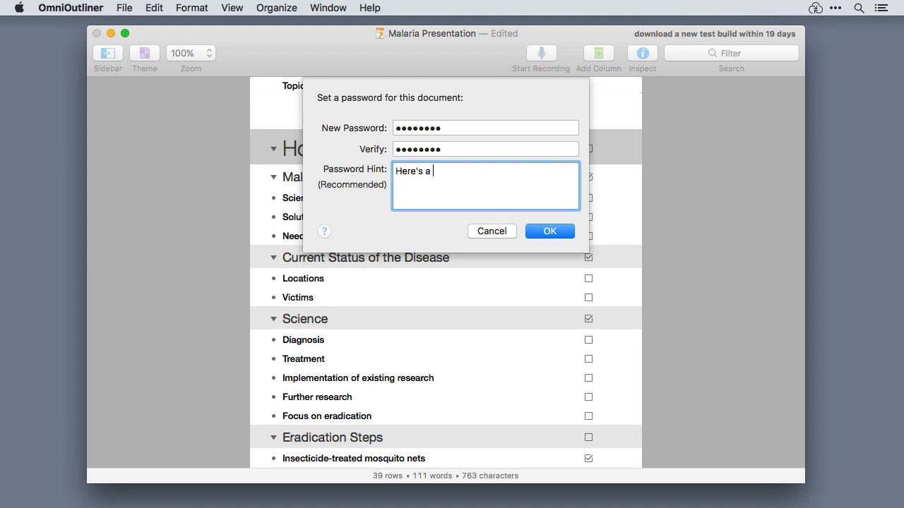
{"action": "type", "text": "hint ..."}
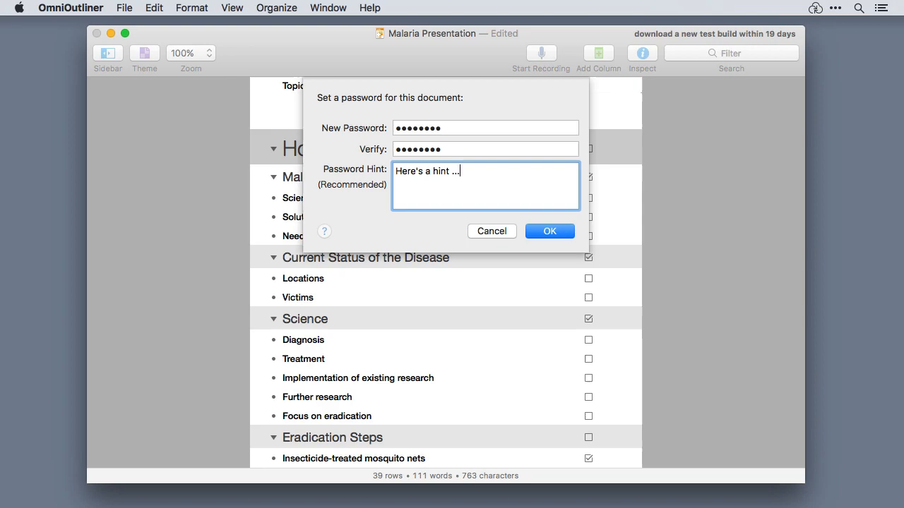